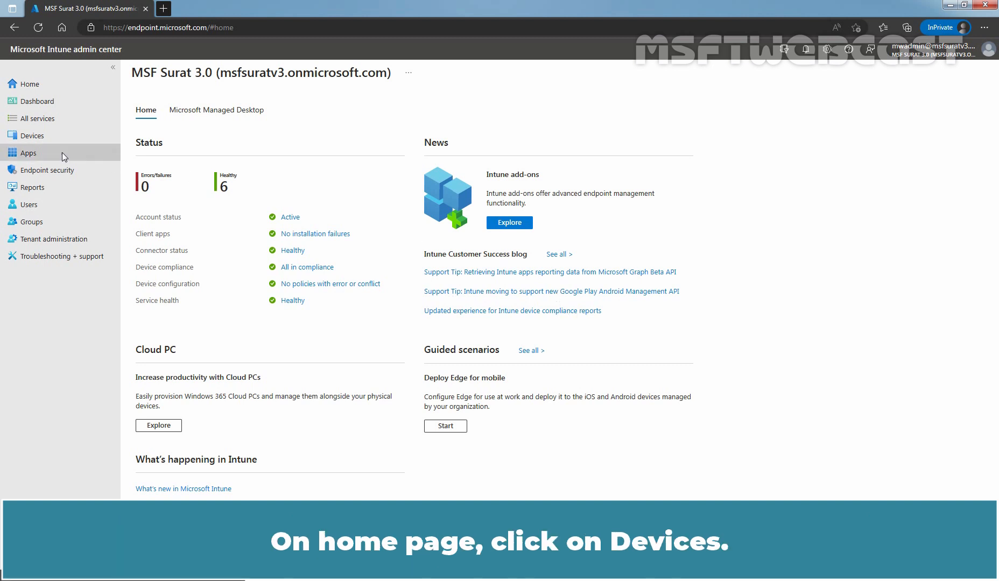
Navigate Devices > Enroll devices > Android enrollment > Enrollment notifications.
left_click(32, 135)
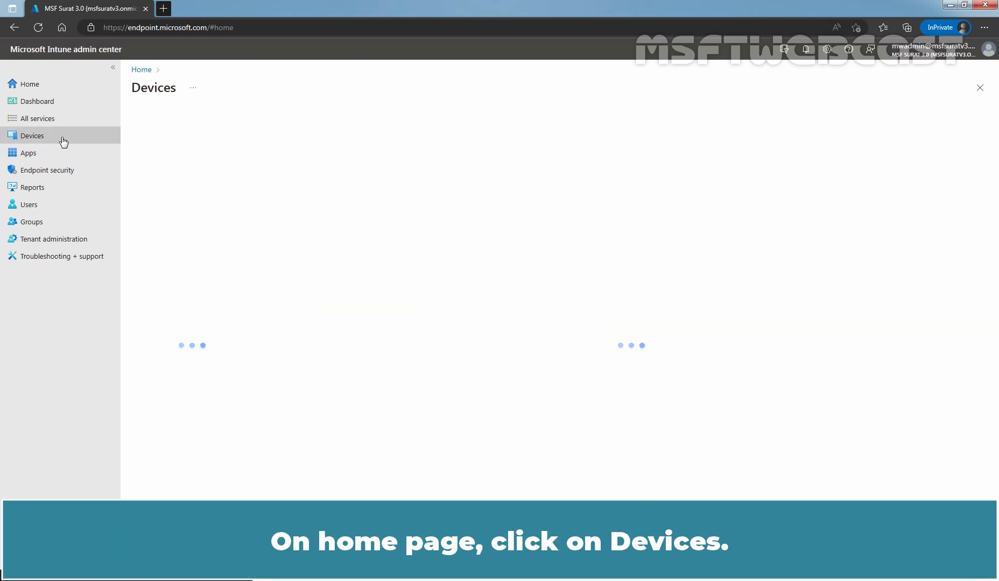
left_click(32, 136)
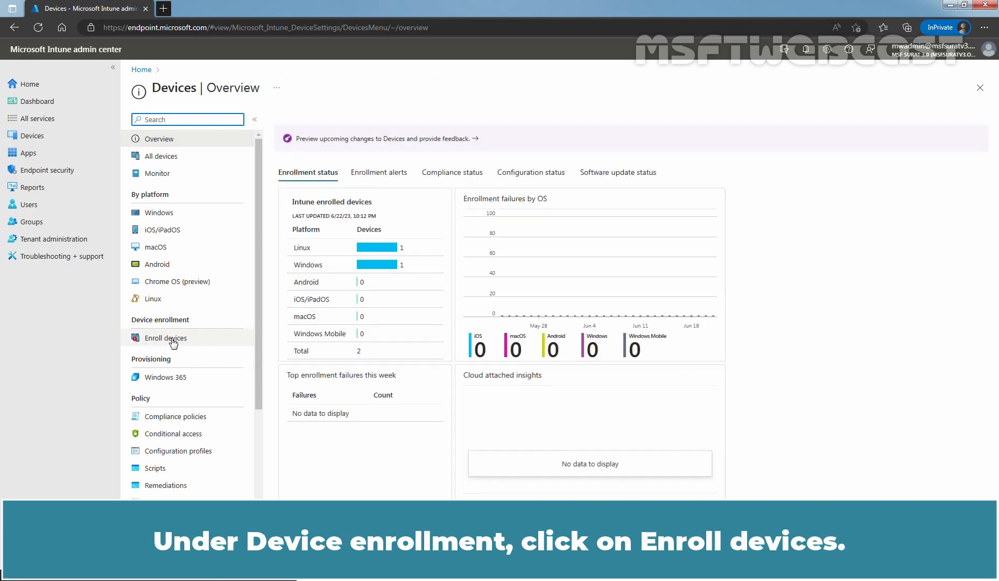
left_click(168, 338)
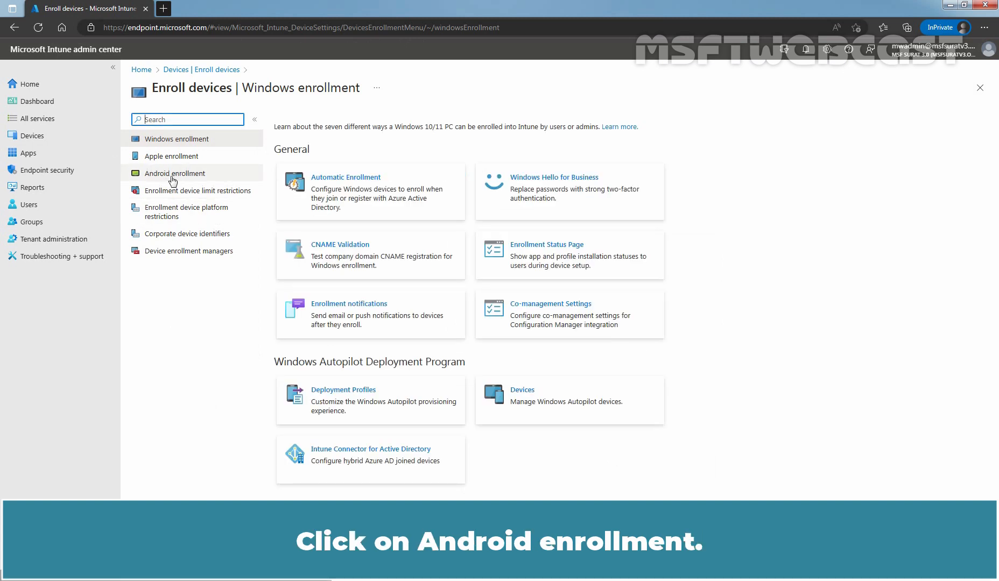
left_click(175, 172)
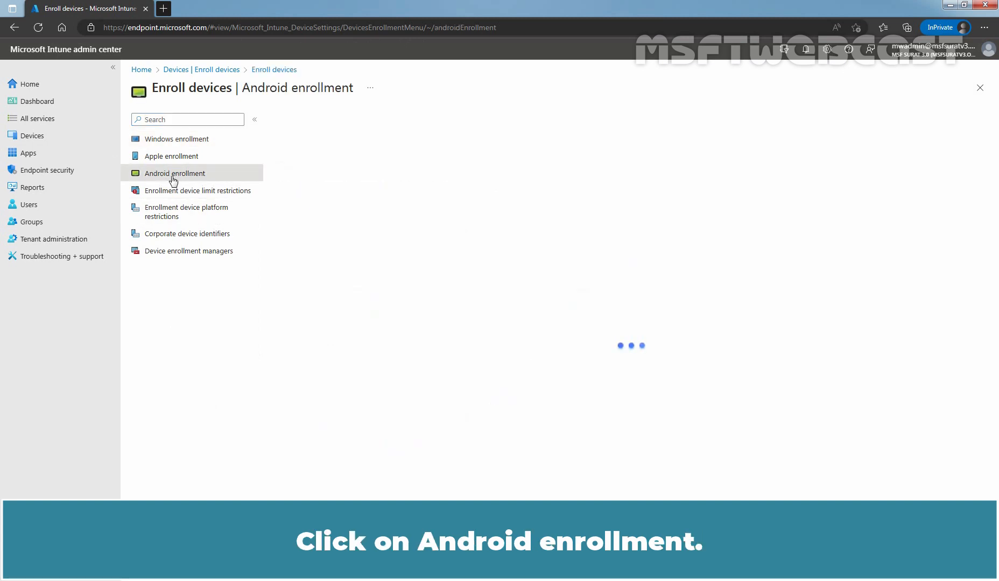
left_click(174, 172)
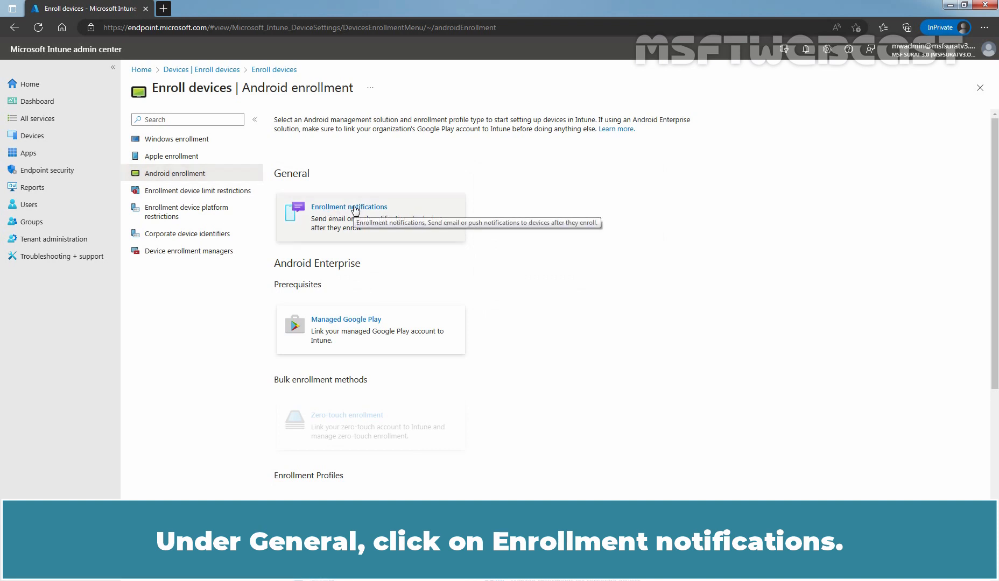
left_click(348, 206)
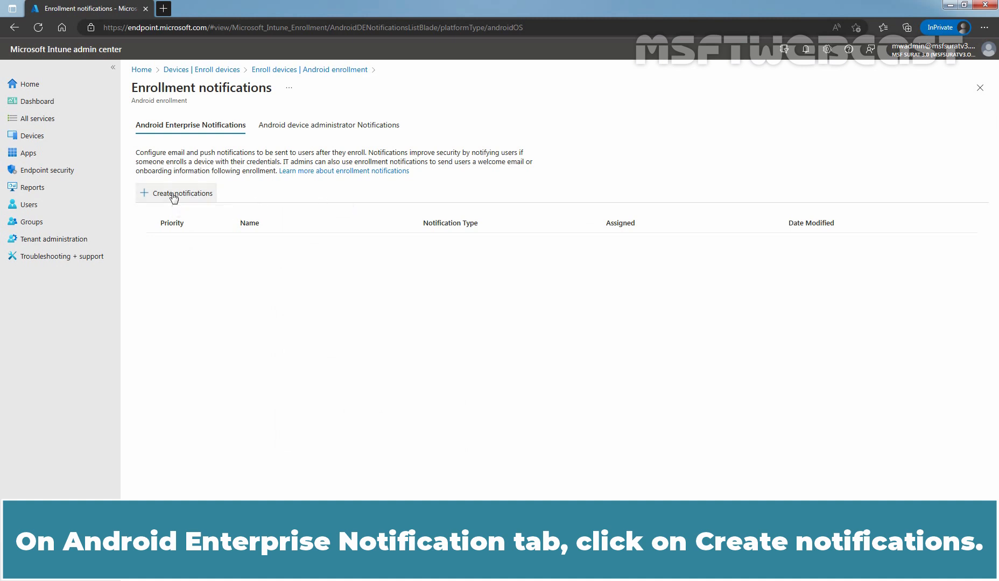
Start a new notification named 'Test - Android Enterprise Enrollment Notification'.
left_click(175, 193)
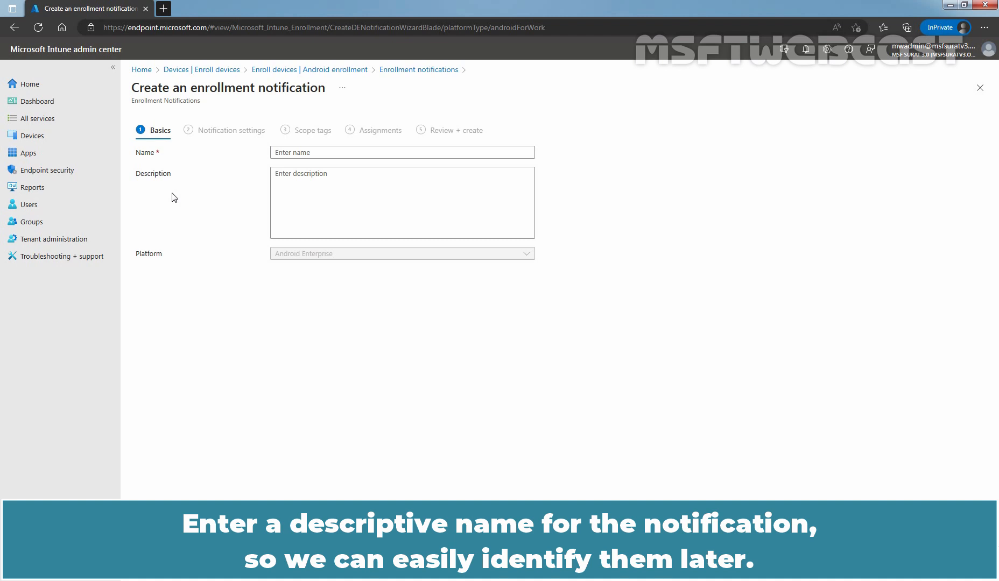
type("Test - Android Enterprise Enrollment Notification")
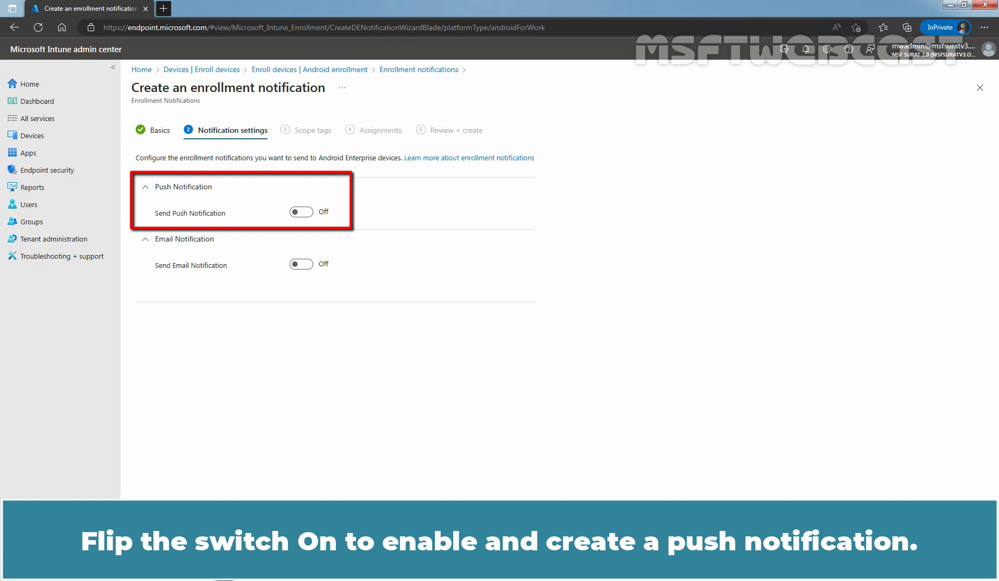
mouse_move(449, 383)
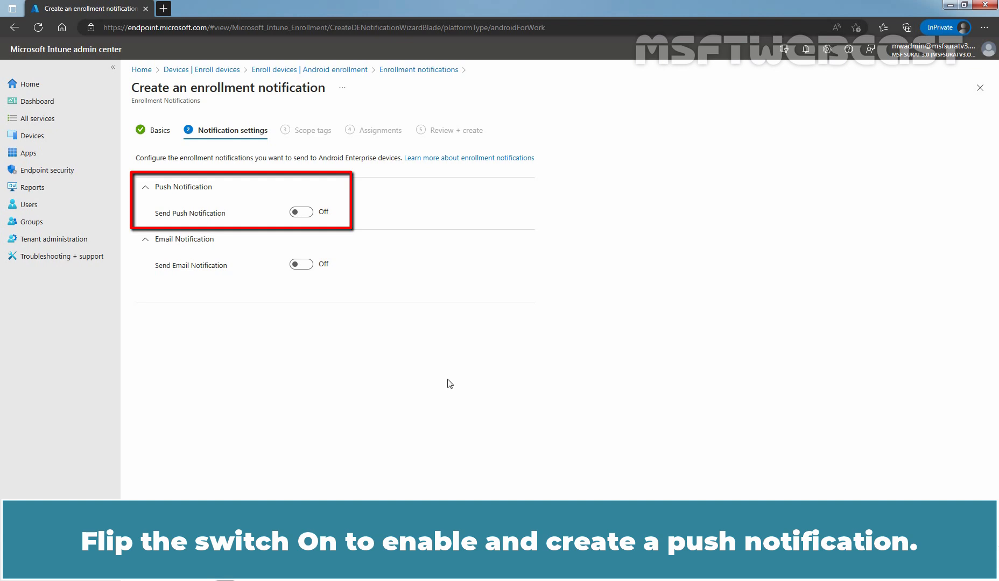
Turn on push notification with subject 'Alert - A new device has been enrolled' and a new-device warning message.
left_click(300, 212)
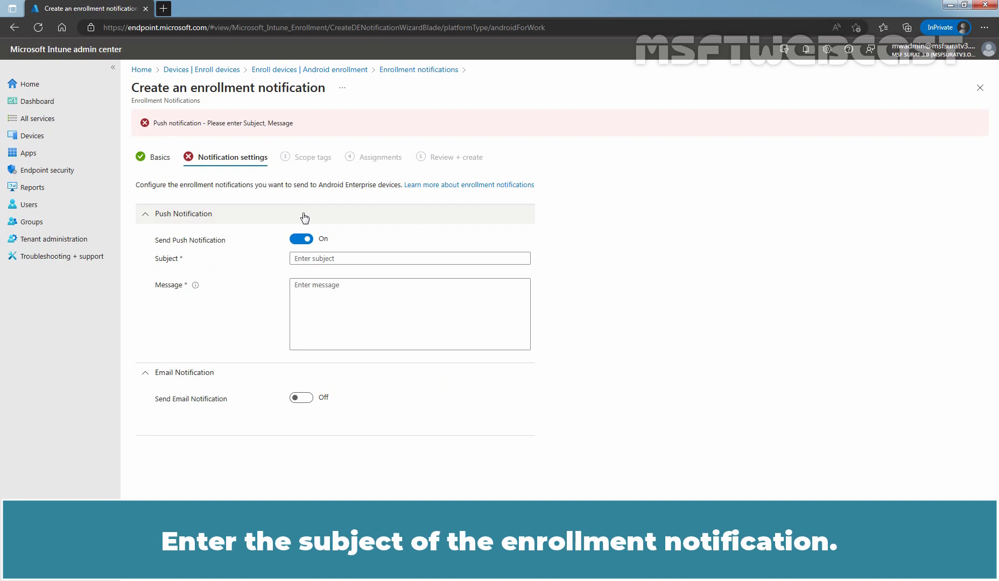
left_click(409, 259)
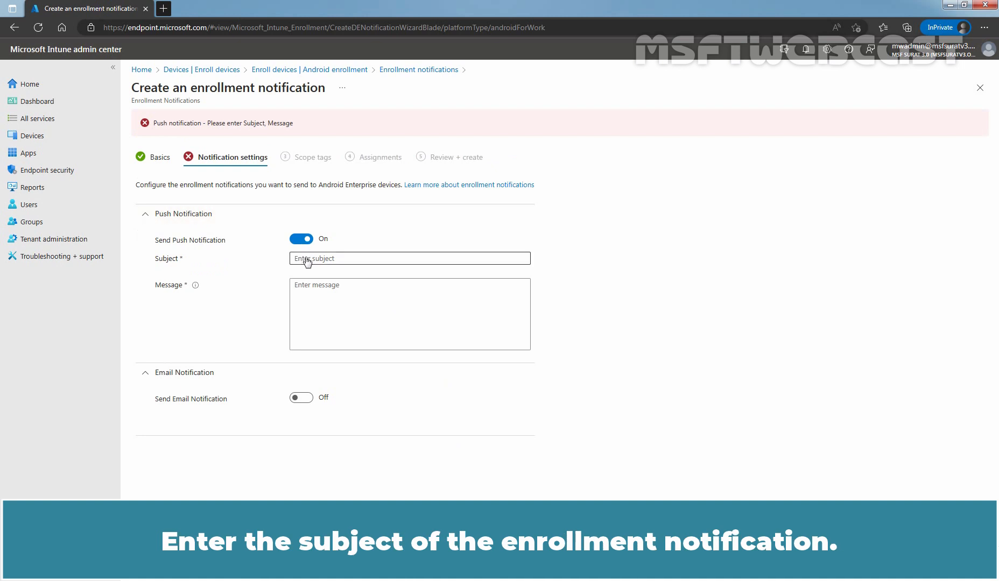
type("Alert - A new device has been enrolled")
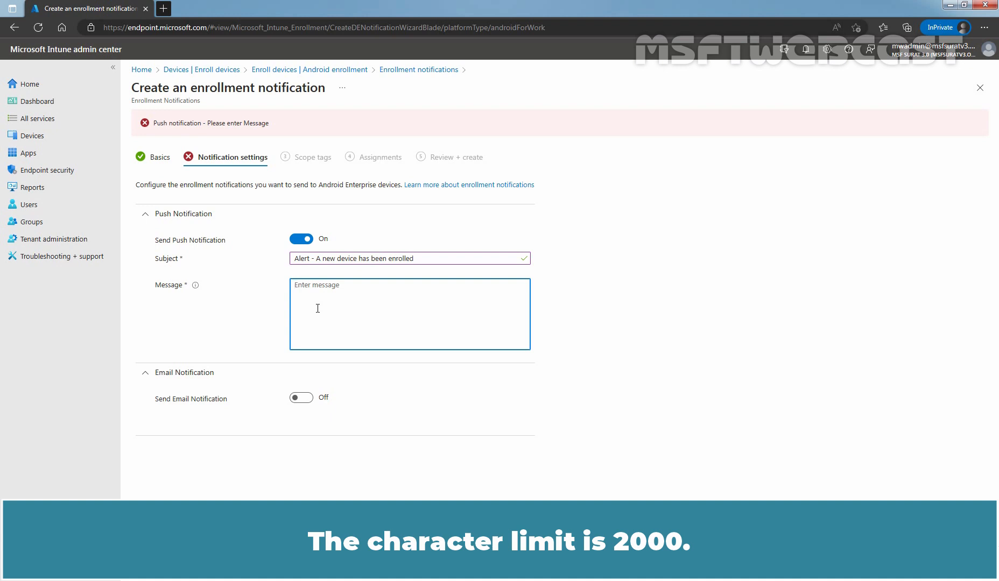
type("Your user account was used to register a new device. If you didn't register this device, contact support team for further assistance.")
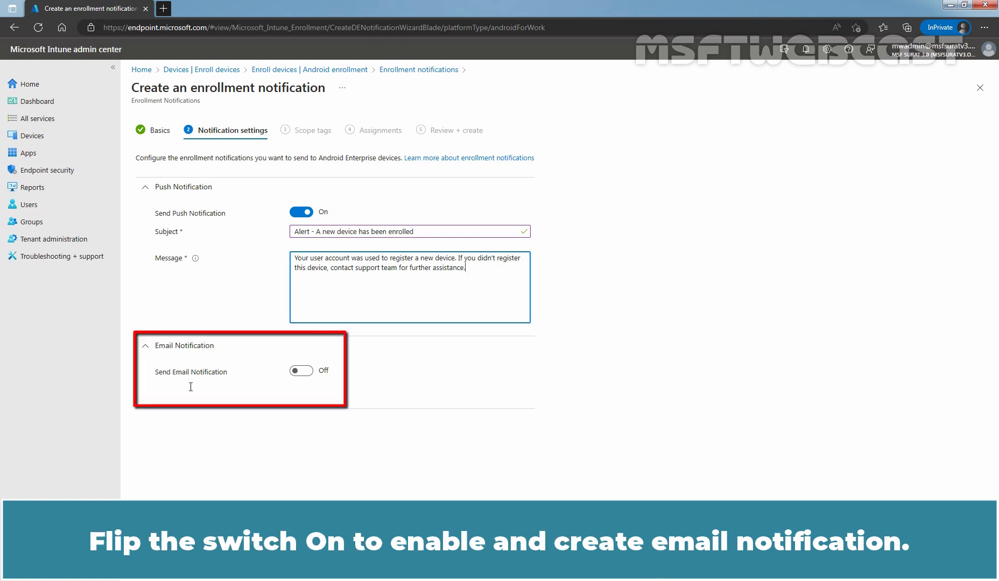
Turn on email notification with subject 'Alert - A new device has been enrolled.'.
left_click(300, 370)
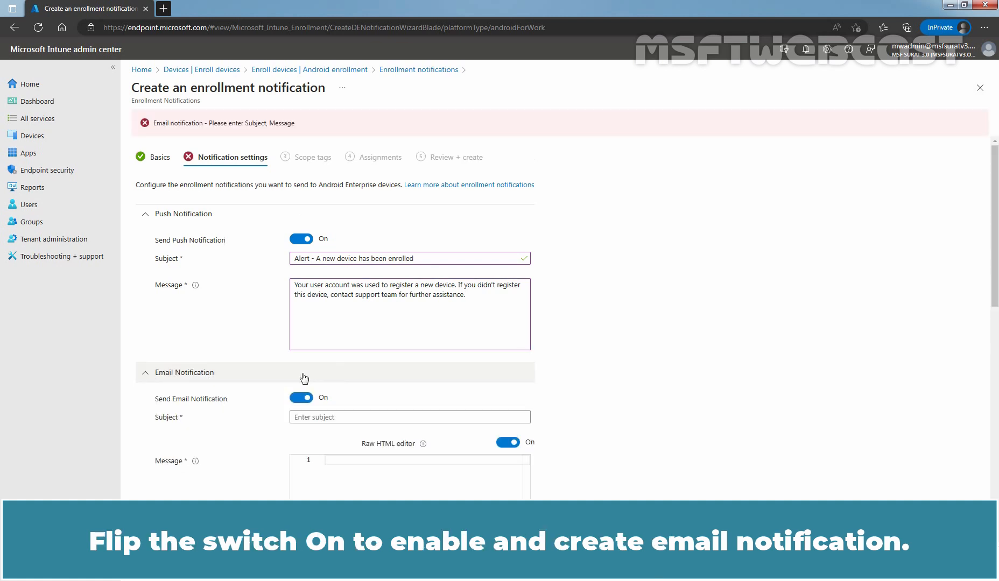
scroll("down", 3)
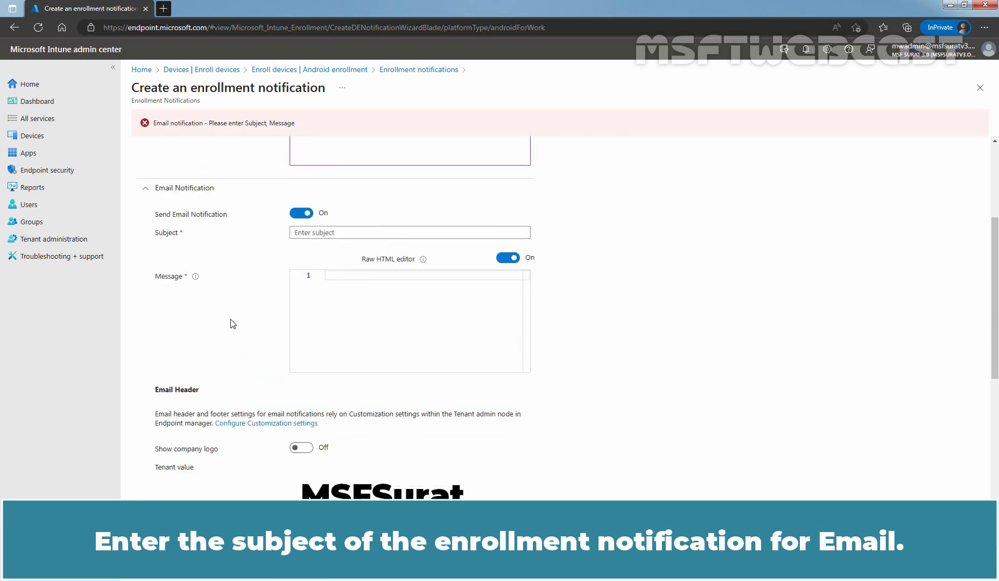
left_click(409, 232)
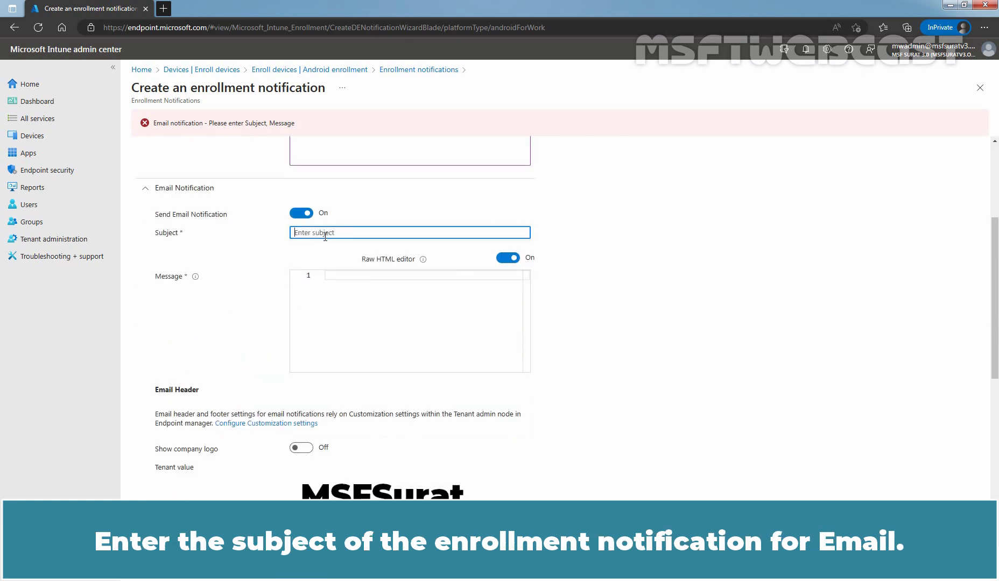
type("Alert - A new device has been enrolled.")
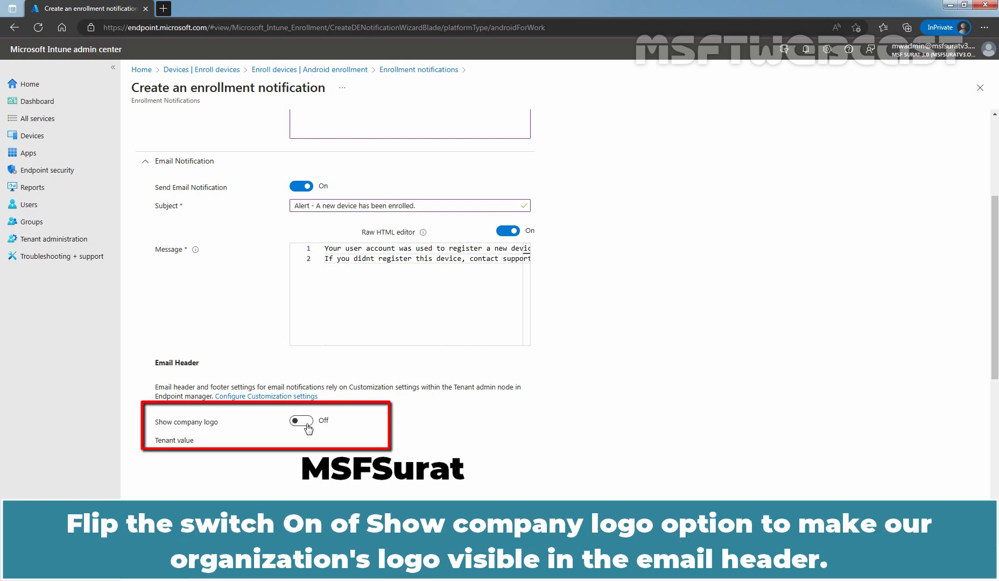
Show the company logo in the email header and device details in the footer.
left_click(300, 421)
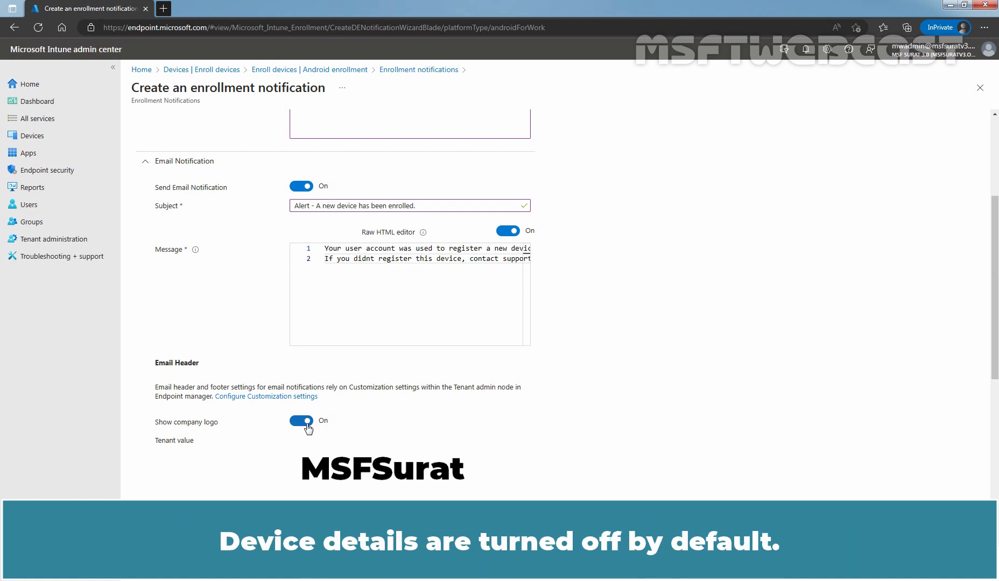
scroll("down", 3)
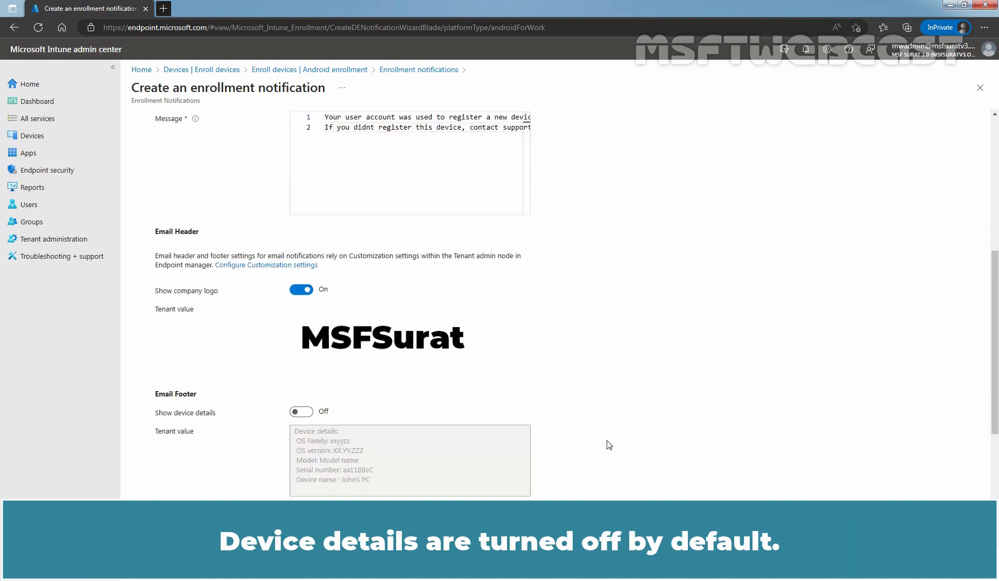
scroll("down", 3)
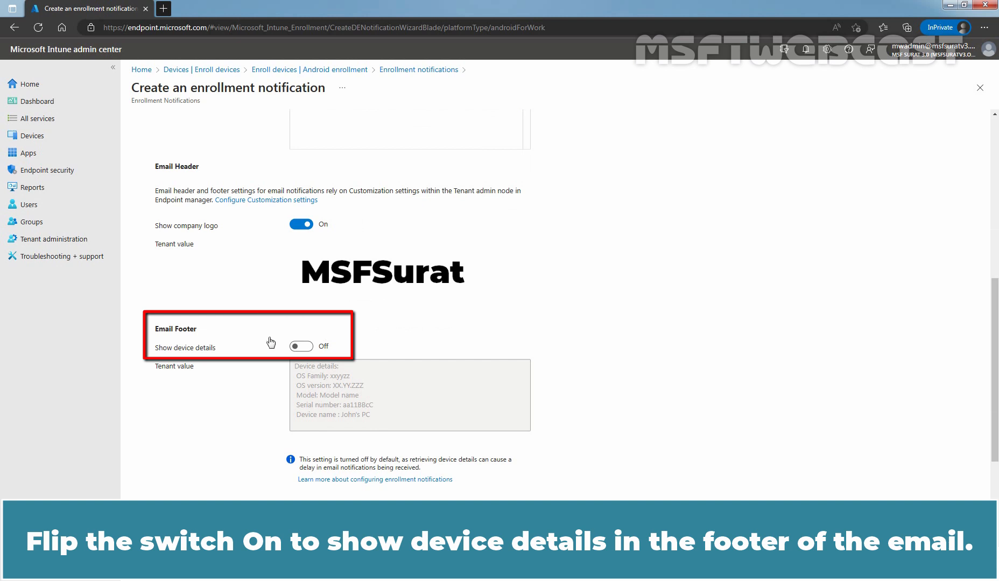
left_click(300, 346)
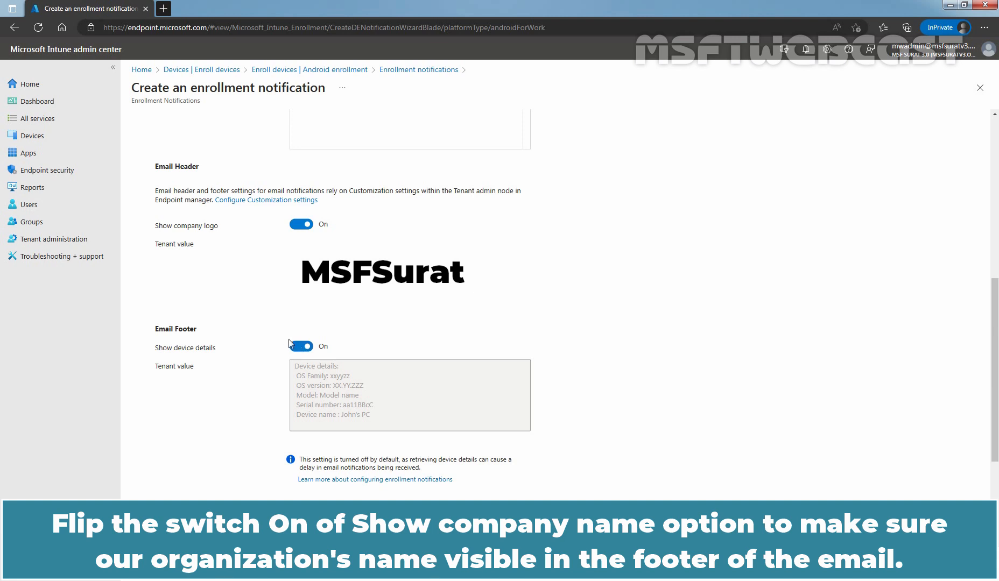
scroll("down", 3)
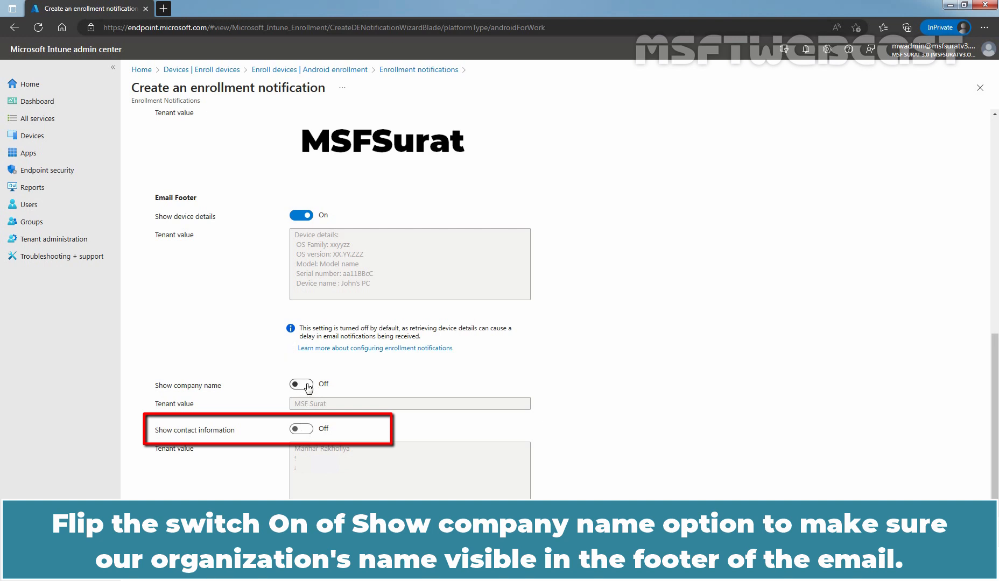
Show company name, contact information and Company Portal link in the email footer.
left_click(300, 385)
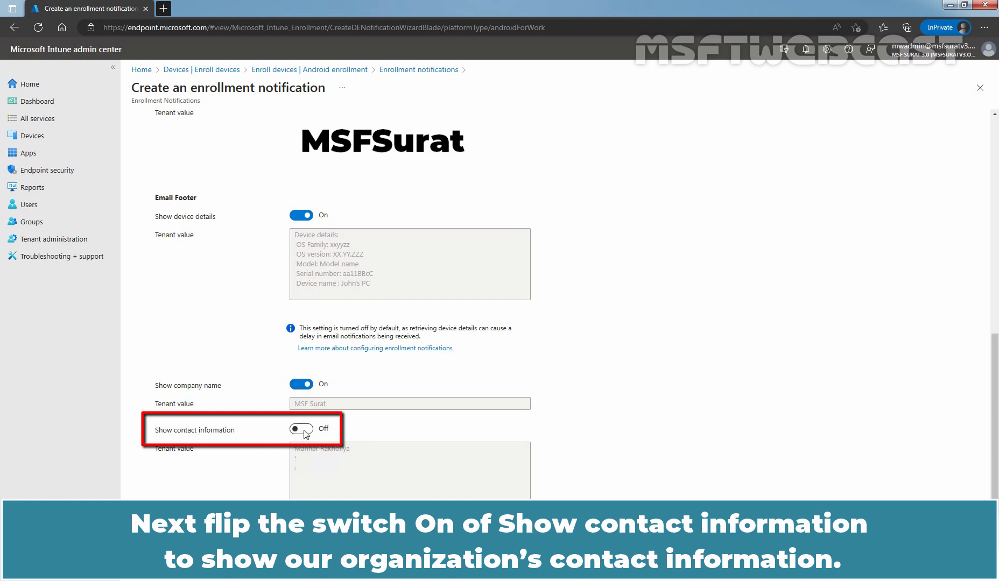
left_click(300, 428)
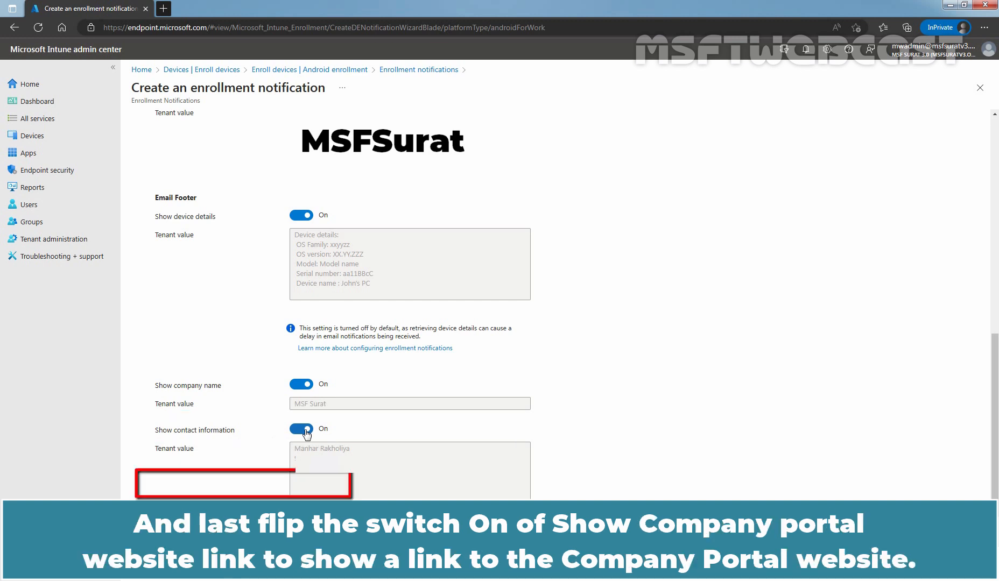
scroll("down", 3)
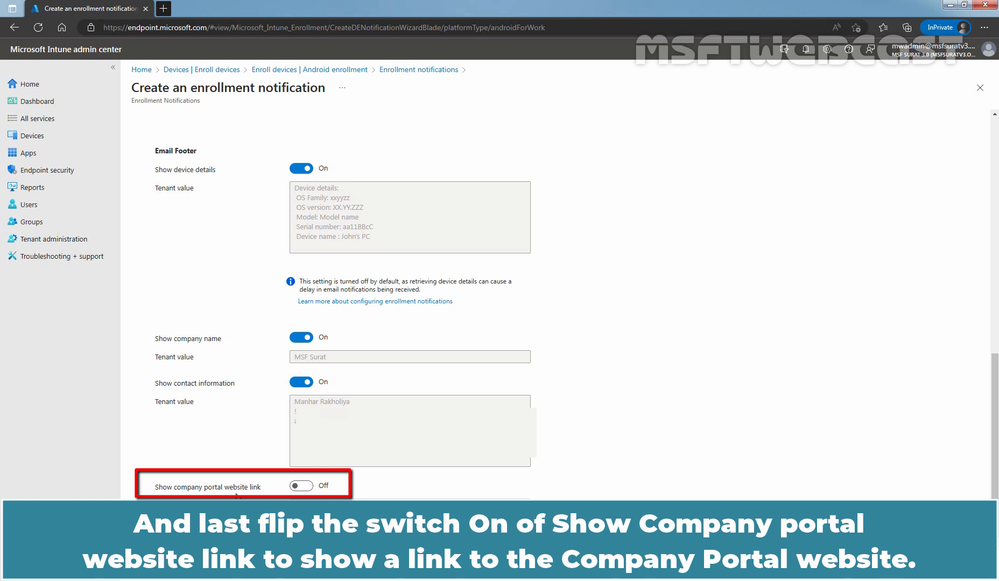
left_click(300, 485)
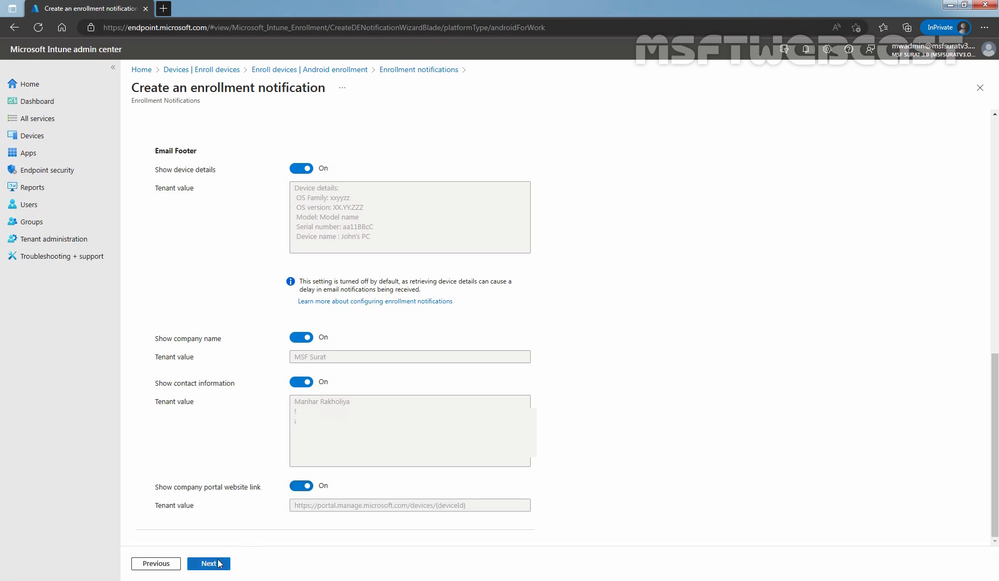
Continue past Notification settings and Scope tags, keeping the Default scope tag.
left_click(209, 562)
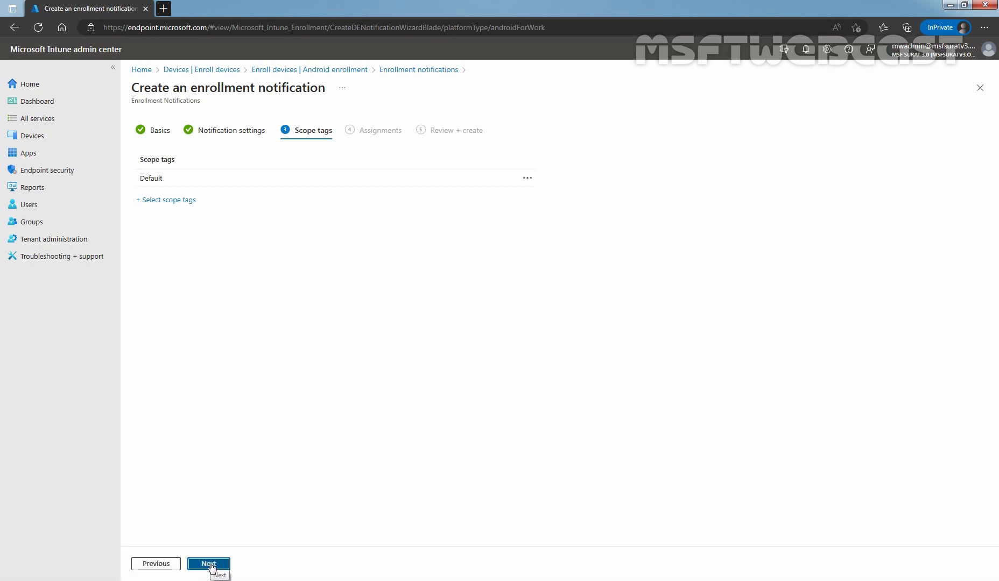
left_click(209, 563)
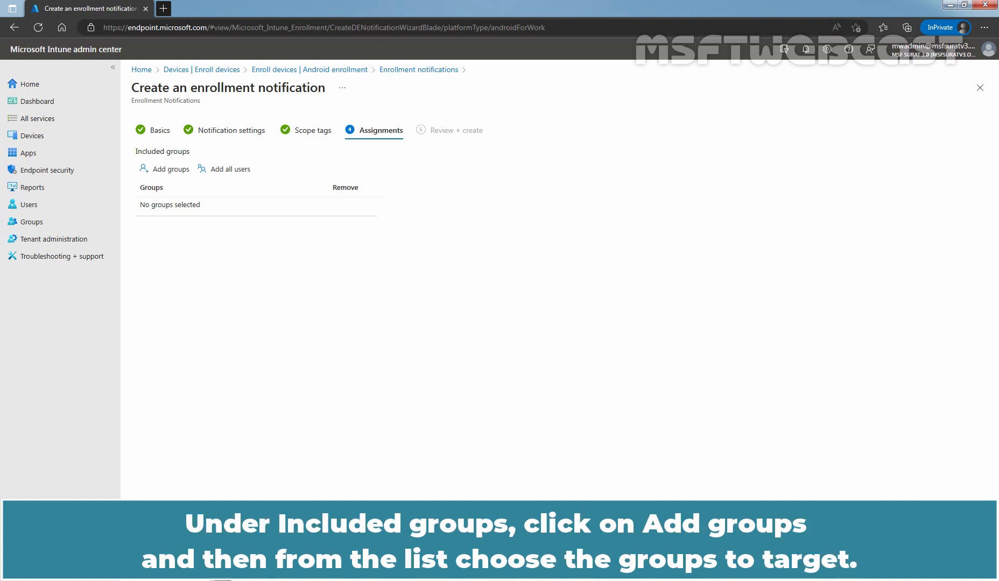
mouse_move(169, 169)
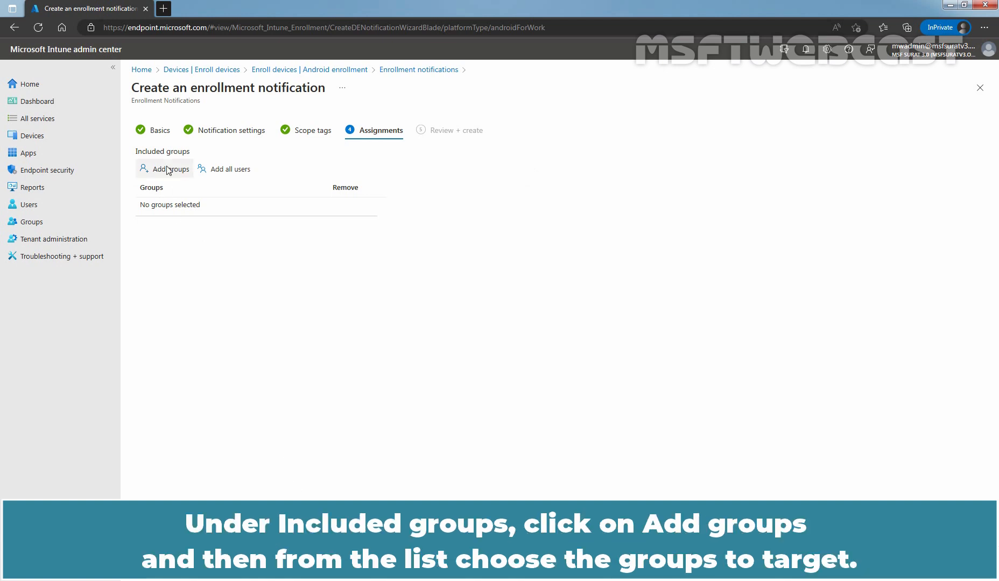
Assign the TestUsers group and proceed to Review + create.
left_click(164, 169)
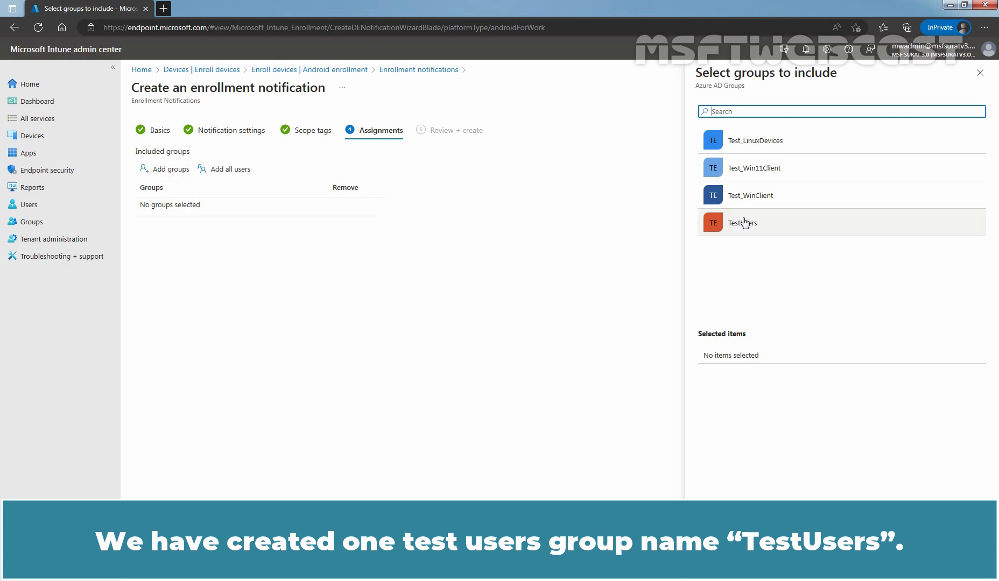
left_click(741, 222)
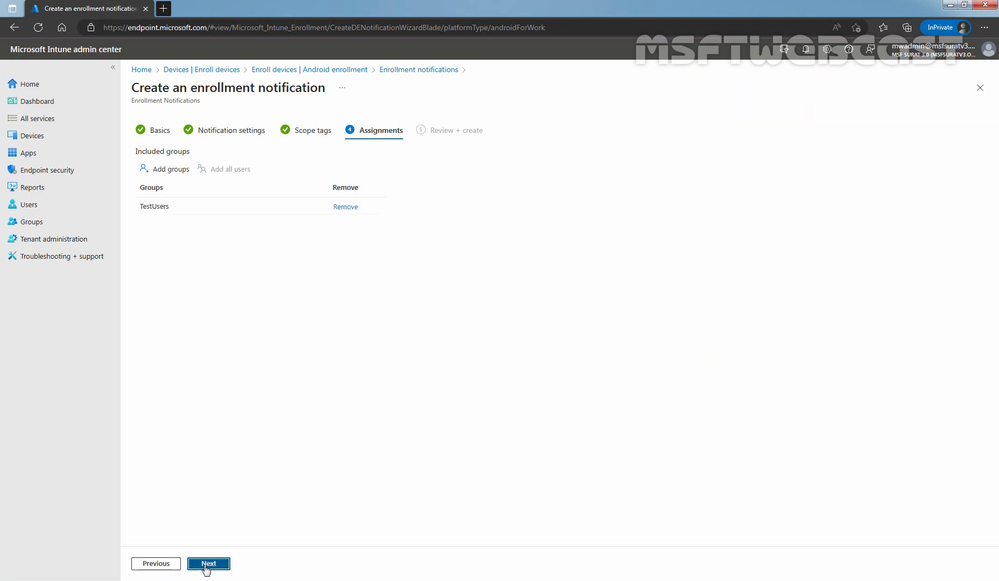
left_click(209, 563)
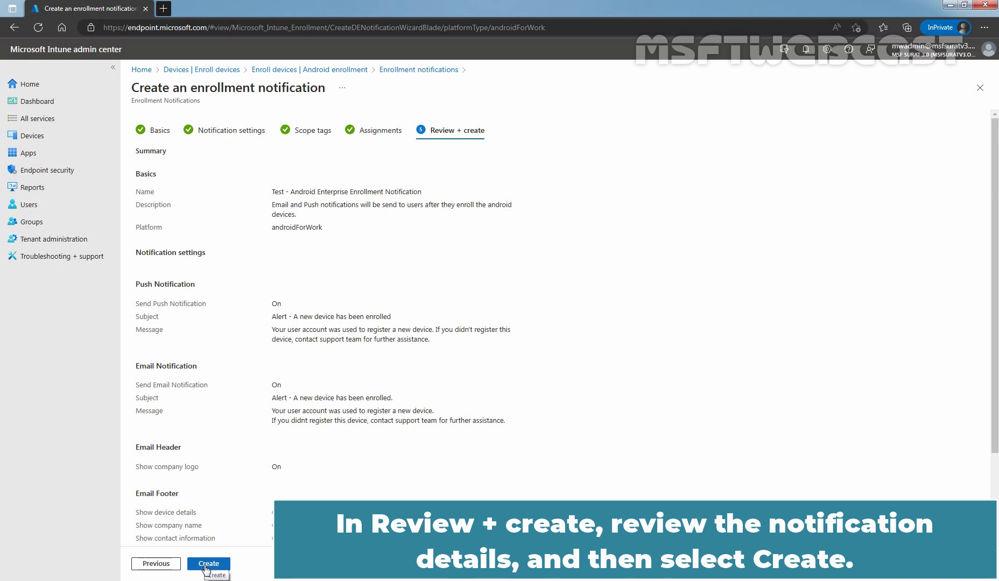
Create the enrollment notification and dismiss the success message.
left_click(209, 563)
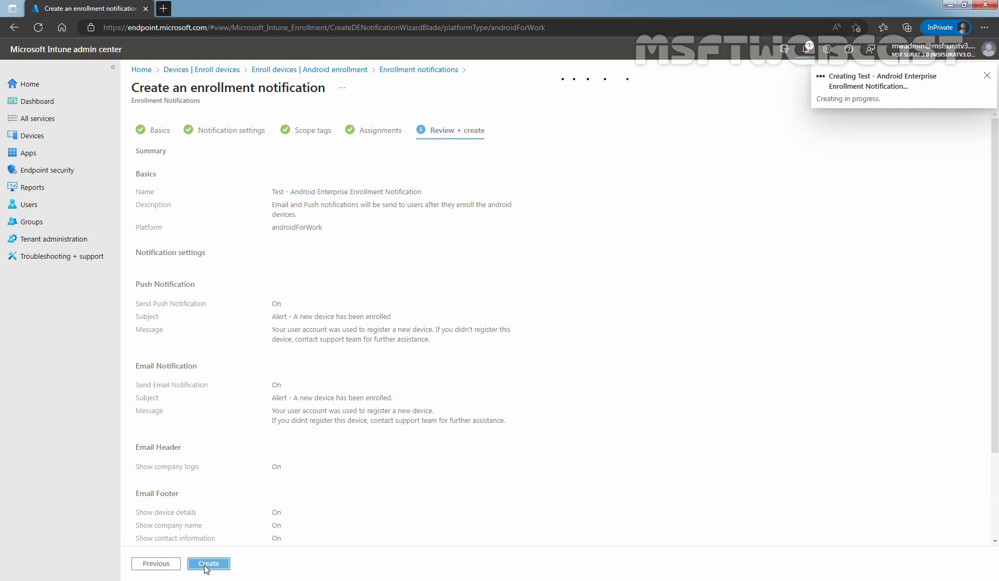
left_click(208, 562)
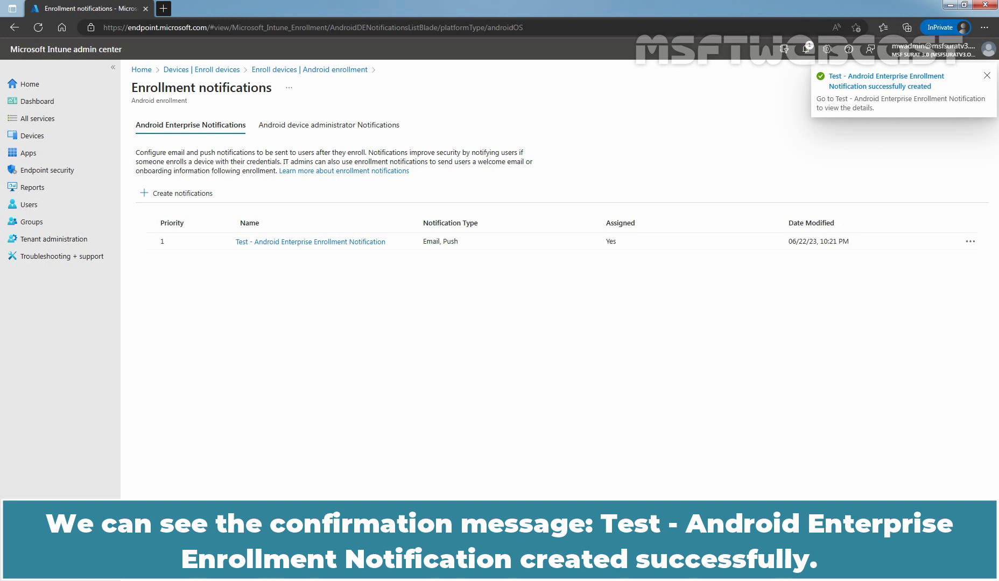
left_click(986, 76)
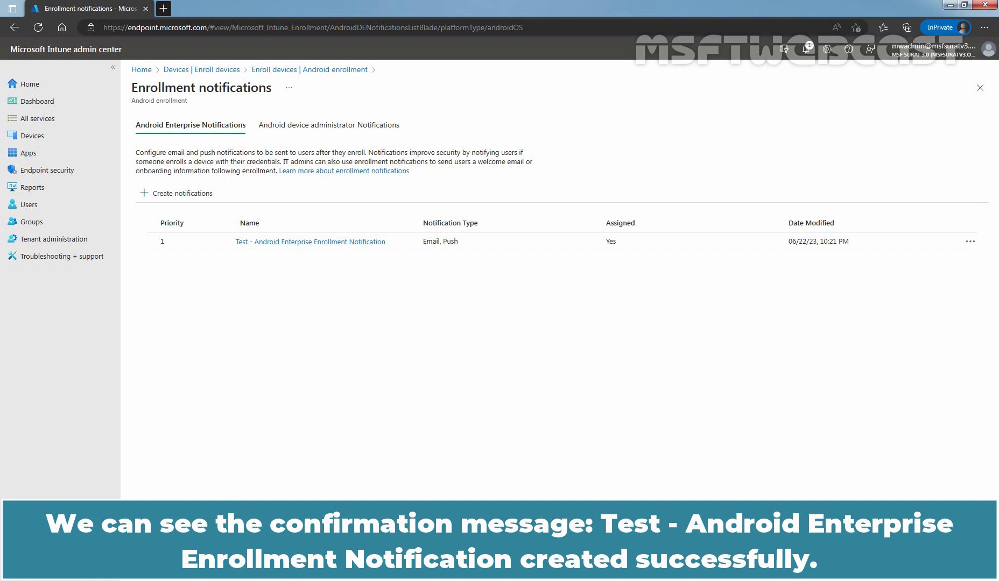